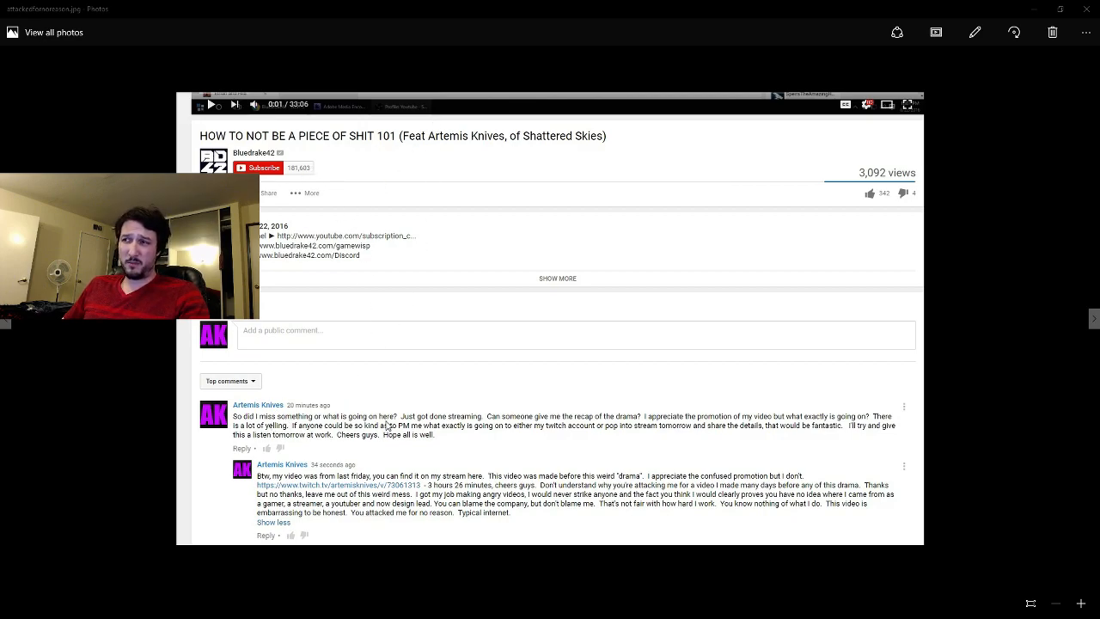
pyautogui.moveTo(515, 430)
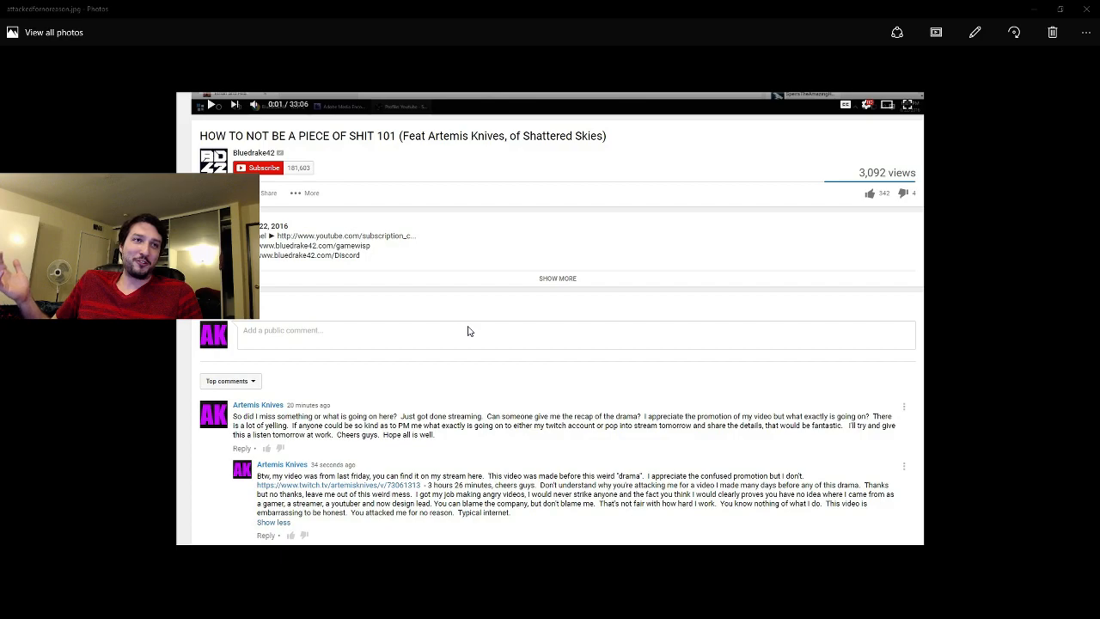
pyautogui.moveTo(533, 299)
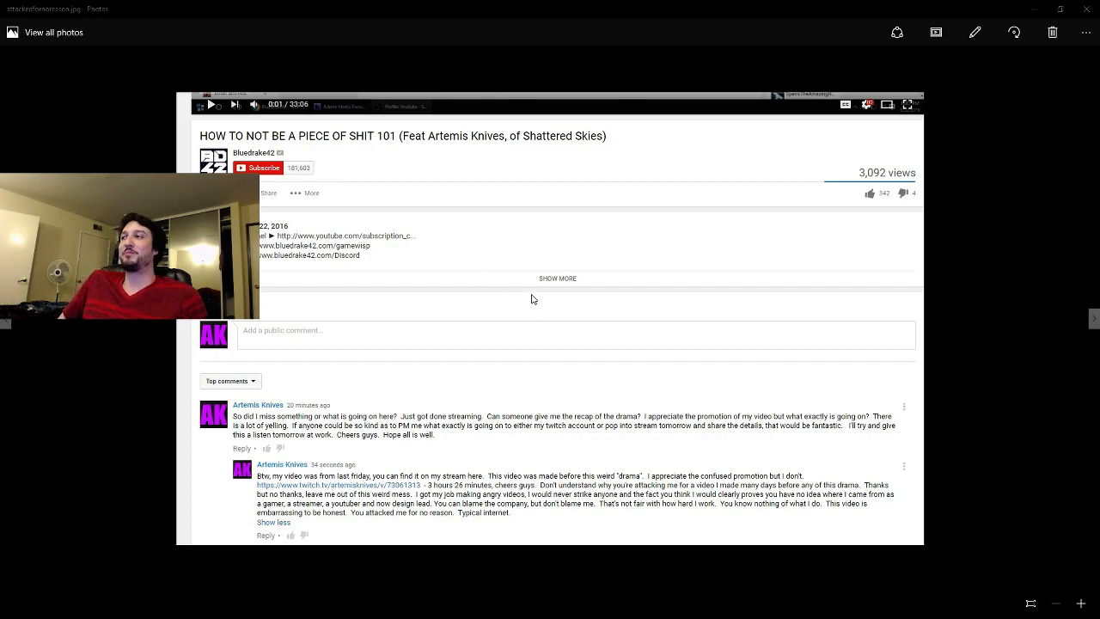